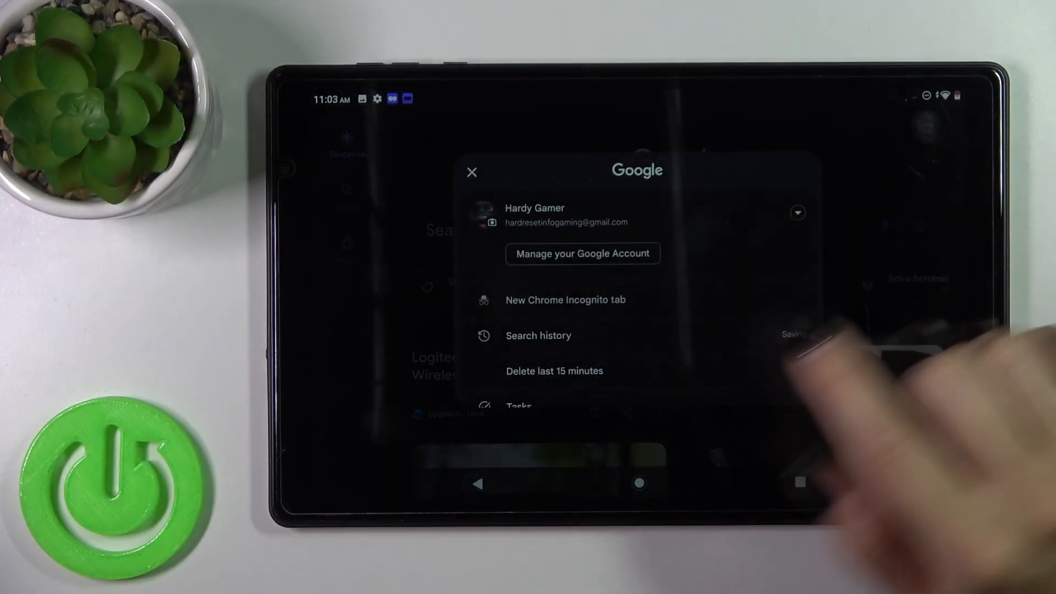
- Open Settings from the Google app's account menu
left_click(471, 173)
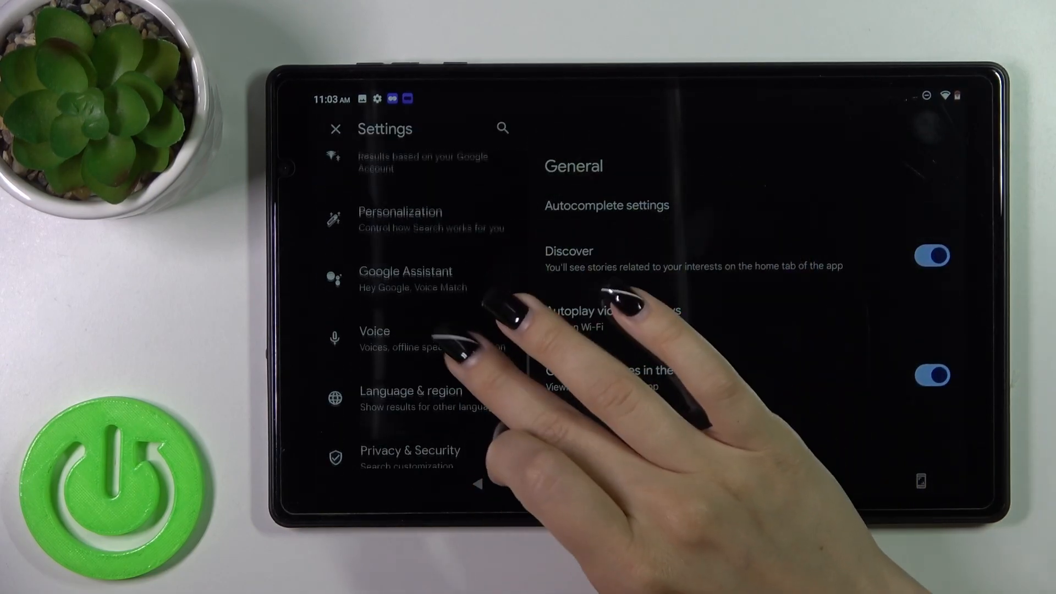
- Go to Voice, then Voice Match, to reach the Hey Google consent screen
left_click(390, 337)
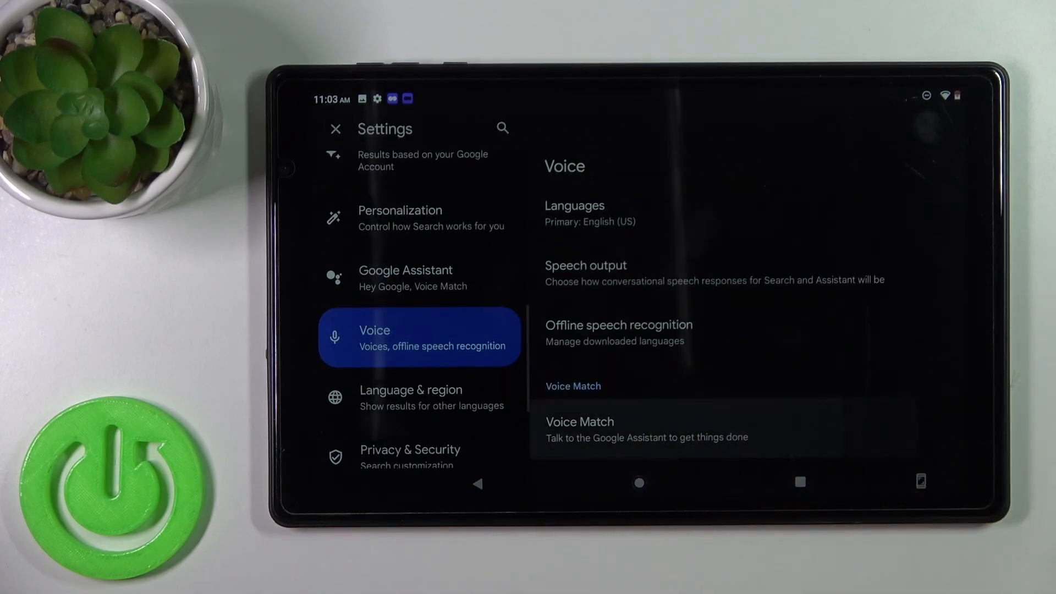
left_click(579, 422)
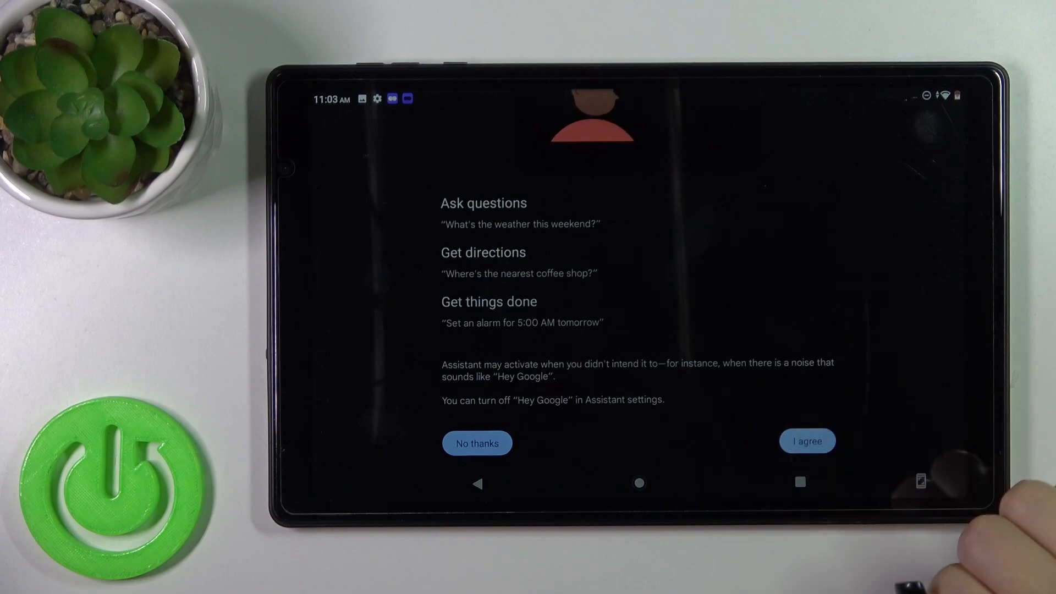
- Agree to the Hey Google terms, turning Hey Google on
left_click(807, 441)
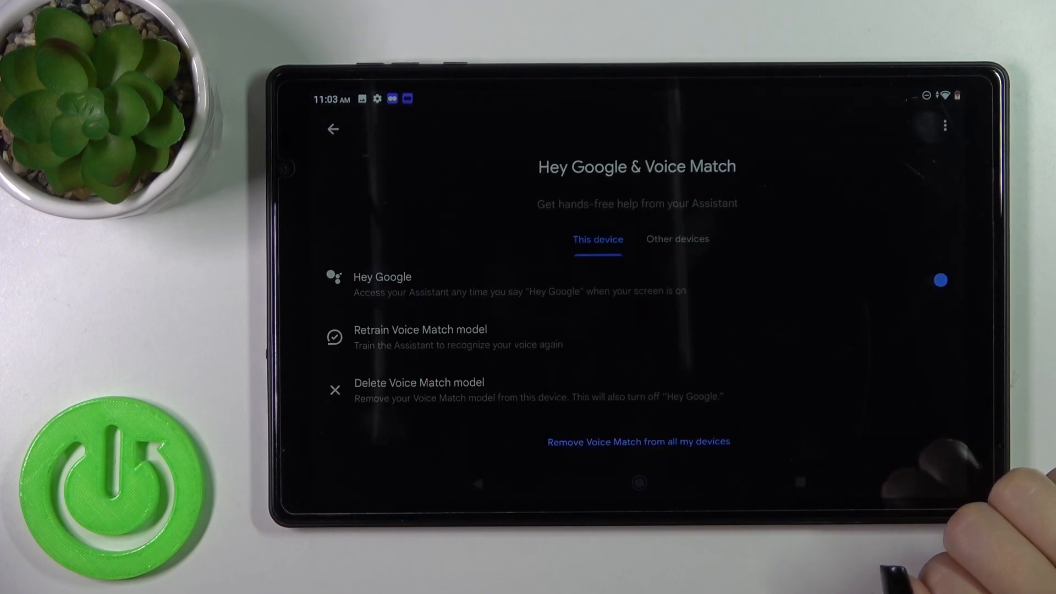
left_click(941, 279)
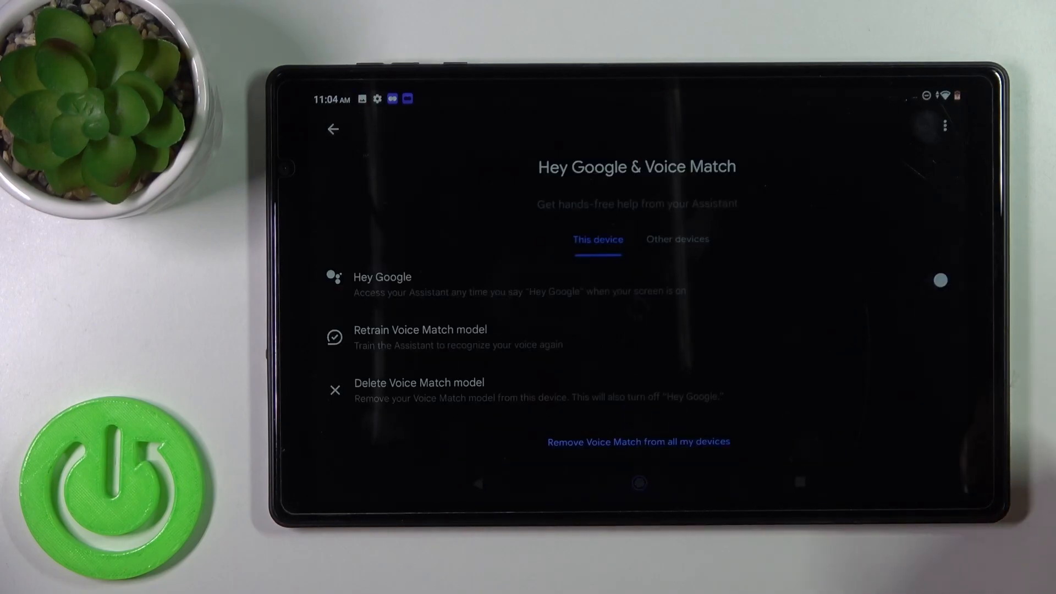
left_click(941, 280)
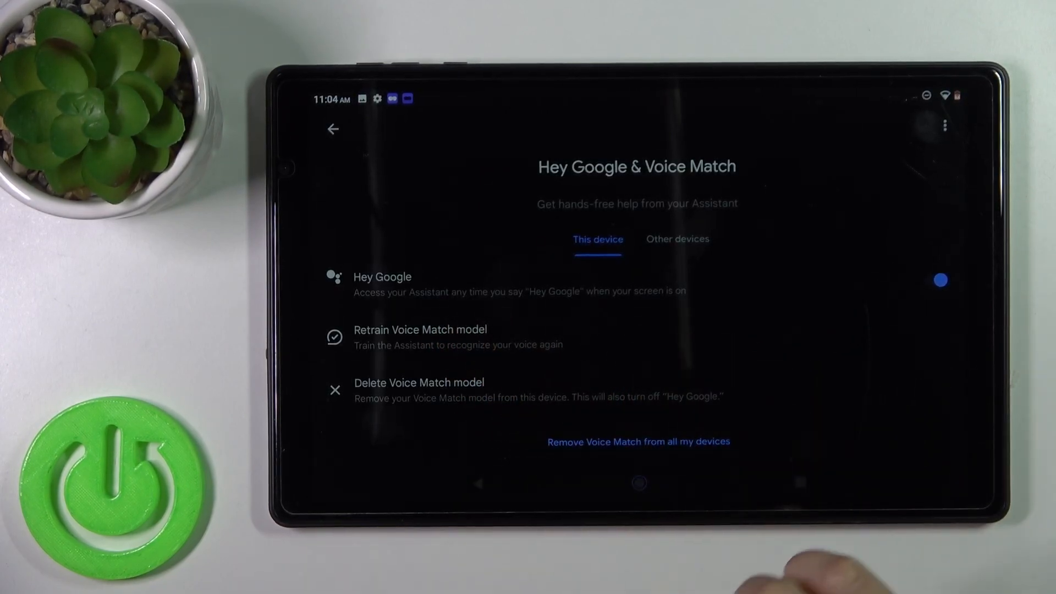